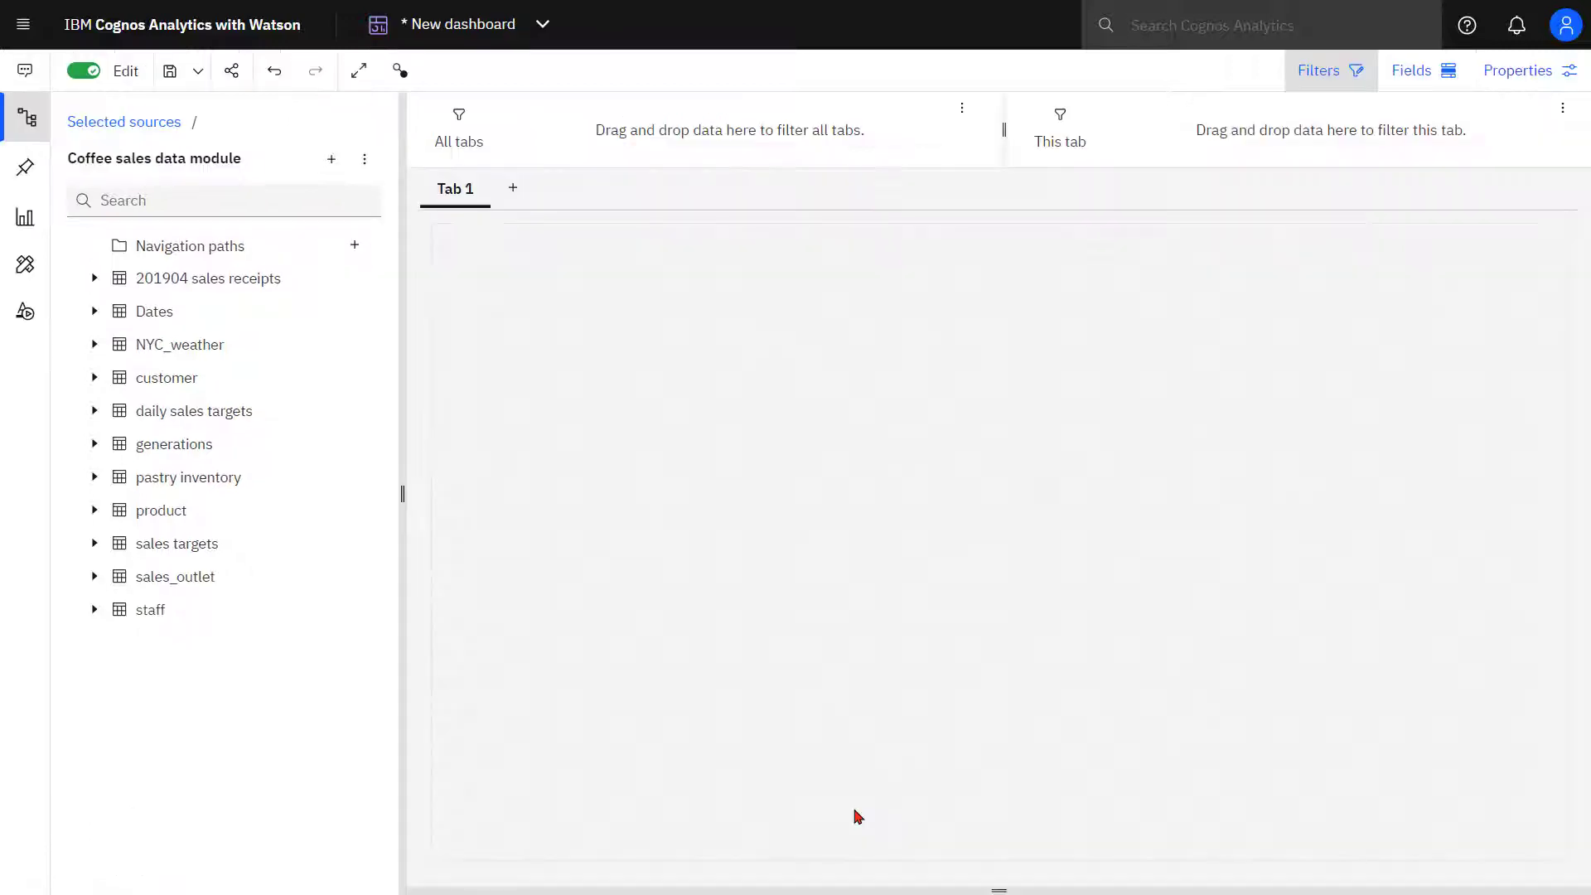
pyautogui.moveTo(514, 492)
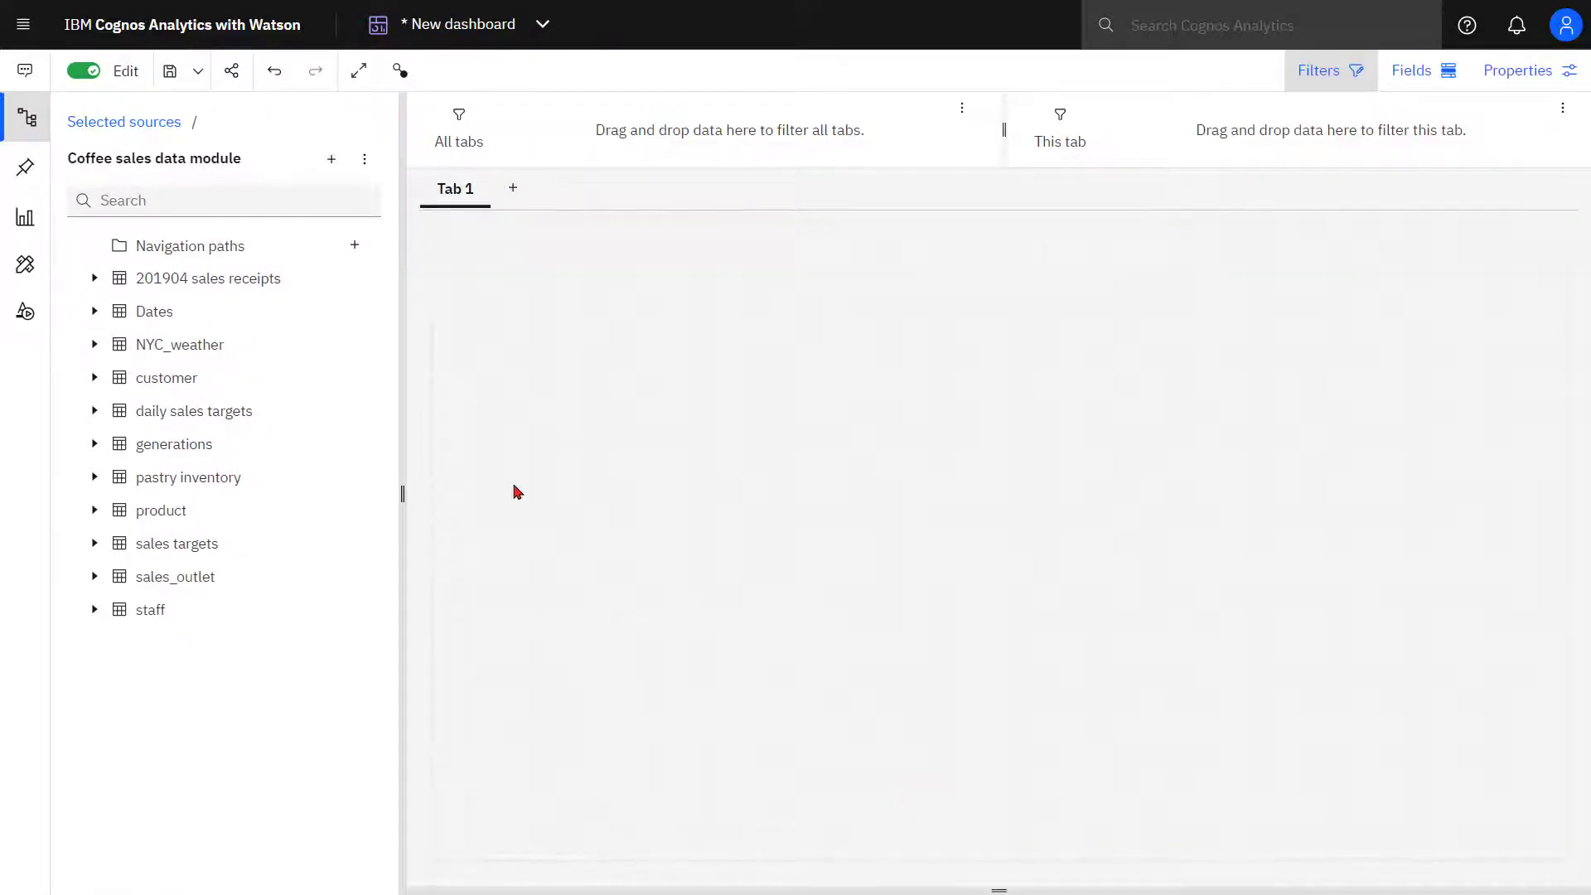
# Step: Expand the 201904 sales receipts table to list its fields such as line_item_amount and quantity
pyautogui.click(94, 276)
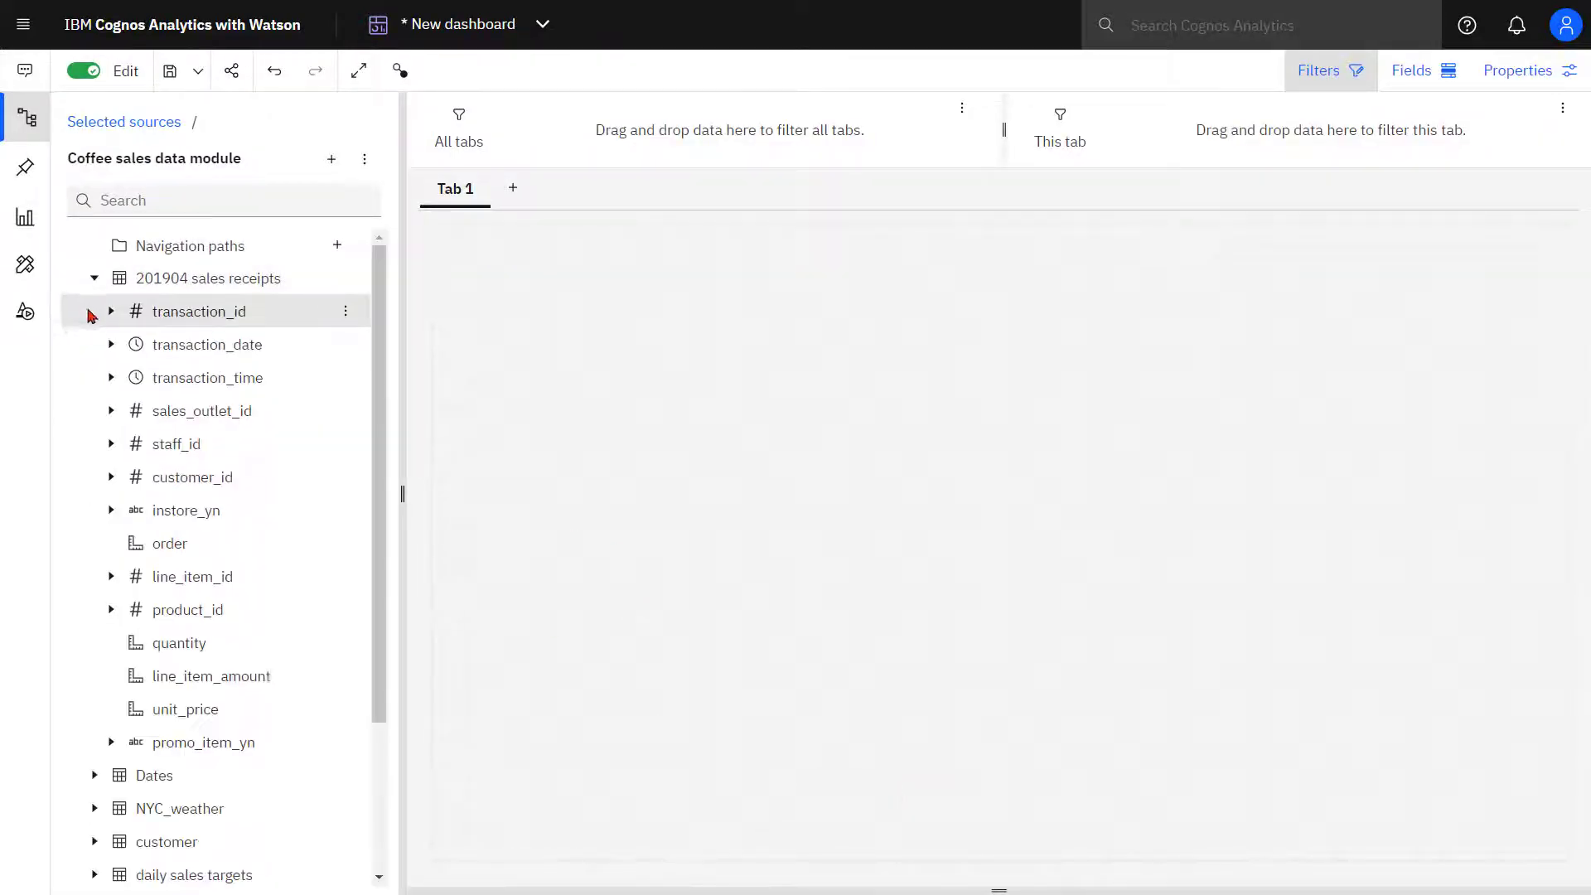
pyautogui.click(214, 676)
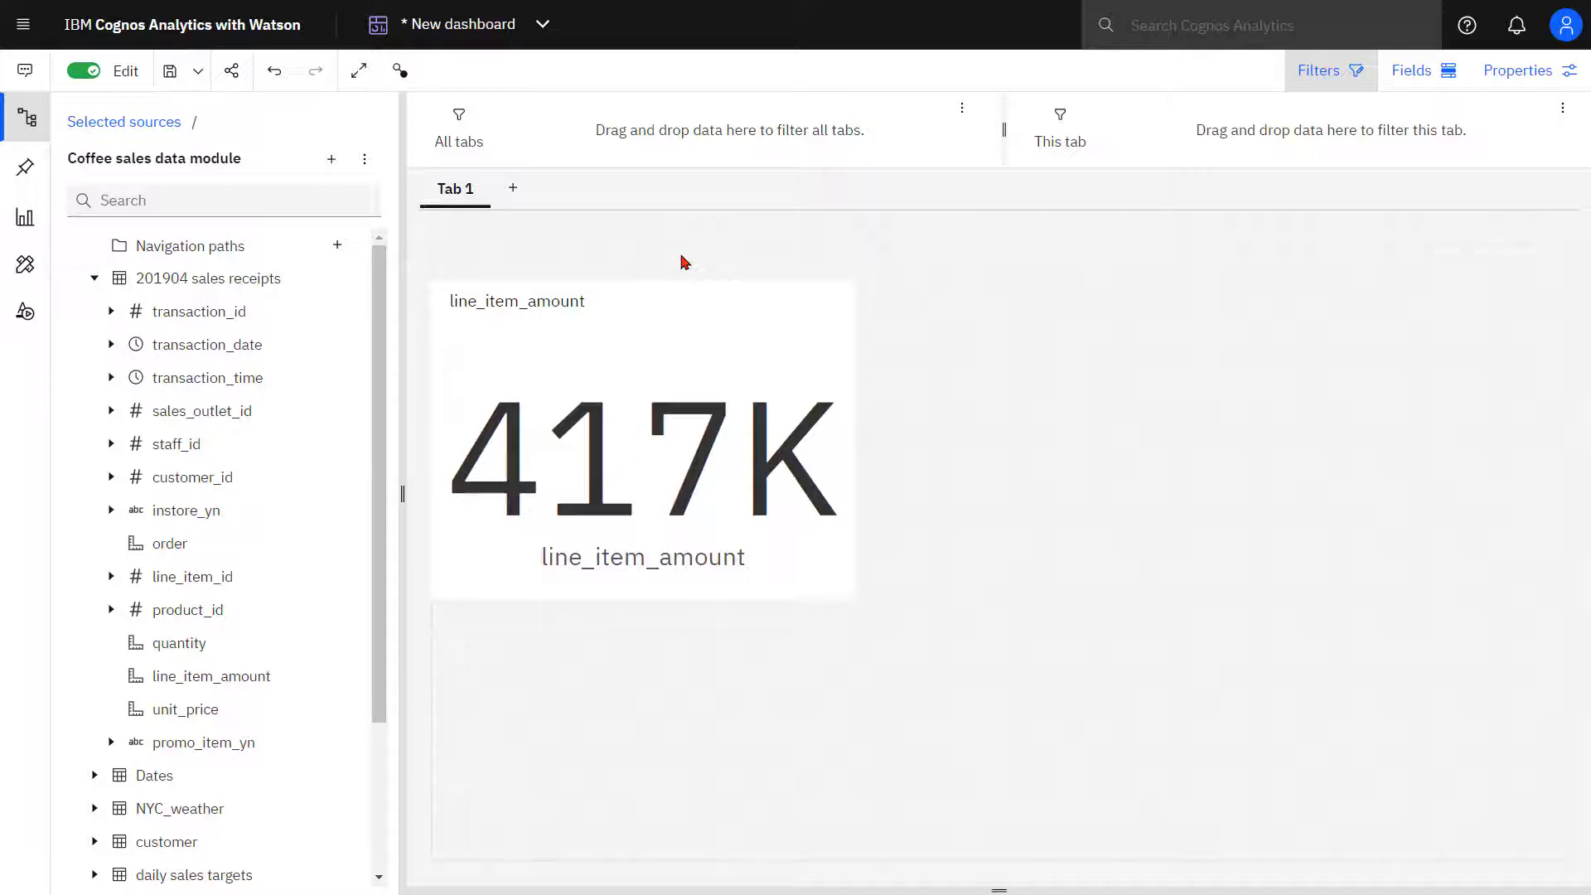
# Step: Turn the 417K line_item_amount widget into a KPI targeting total_goal 290K
pyautogui.click(643, 435)
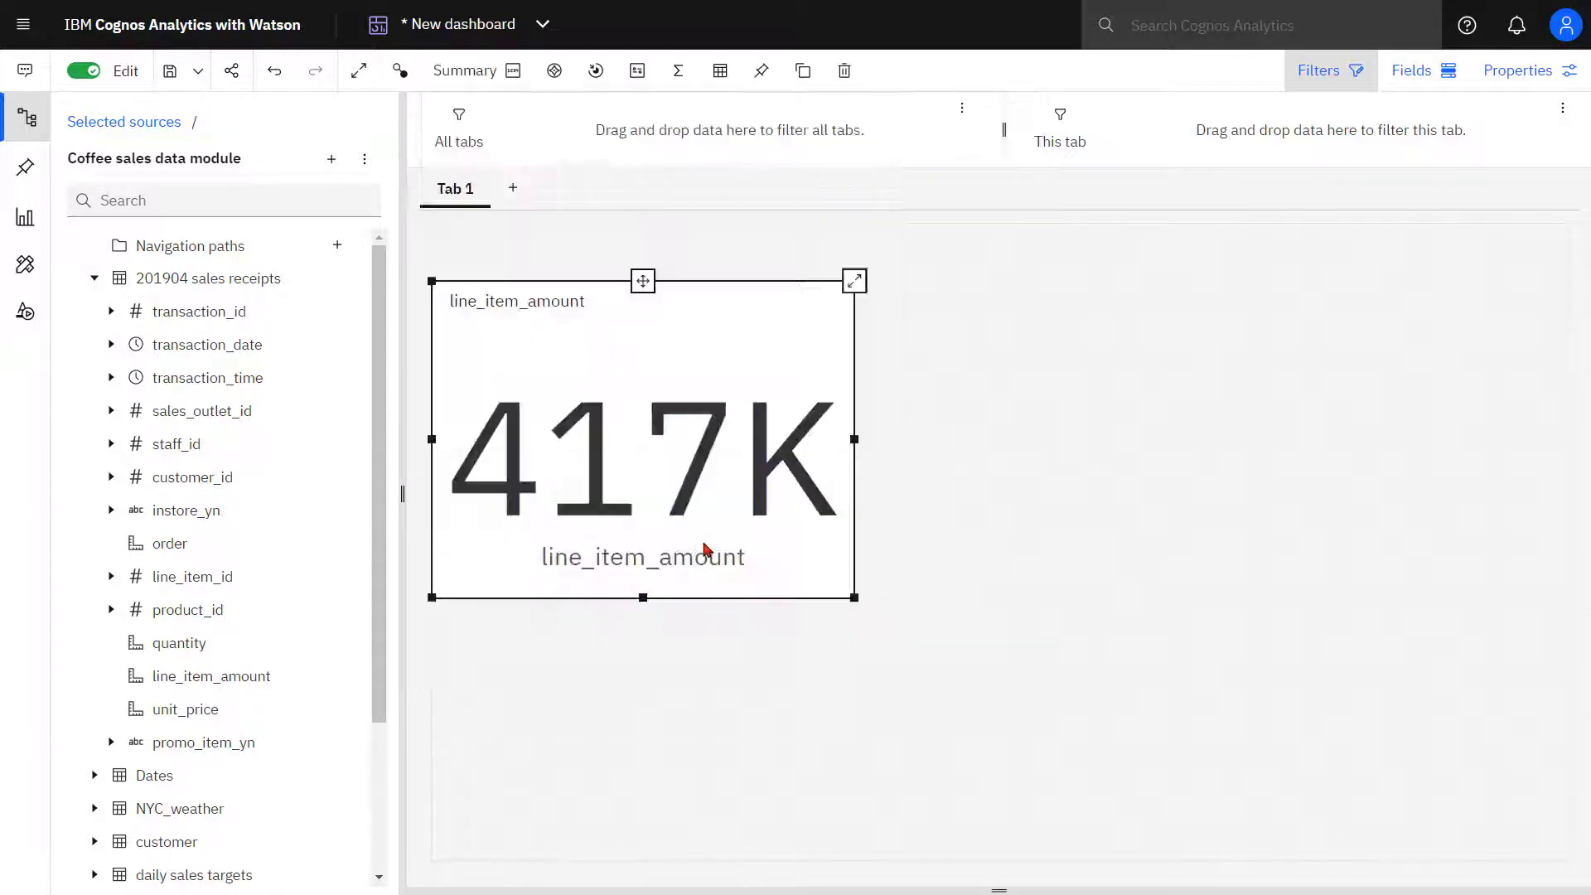
pyautogui.click(1410, 70)
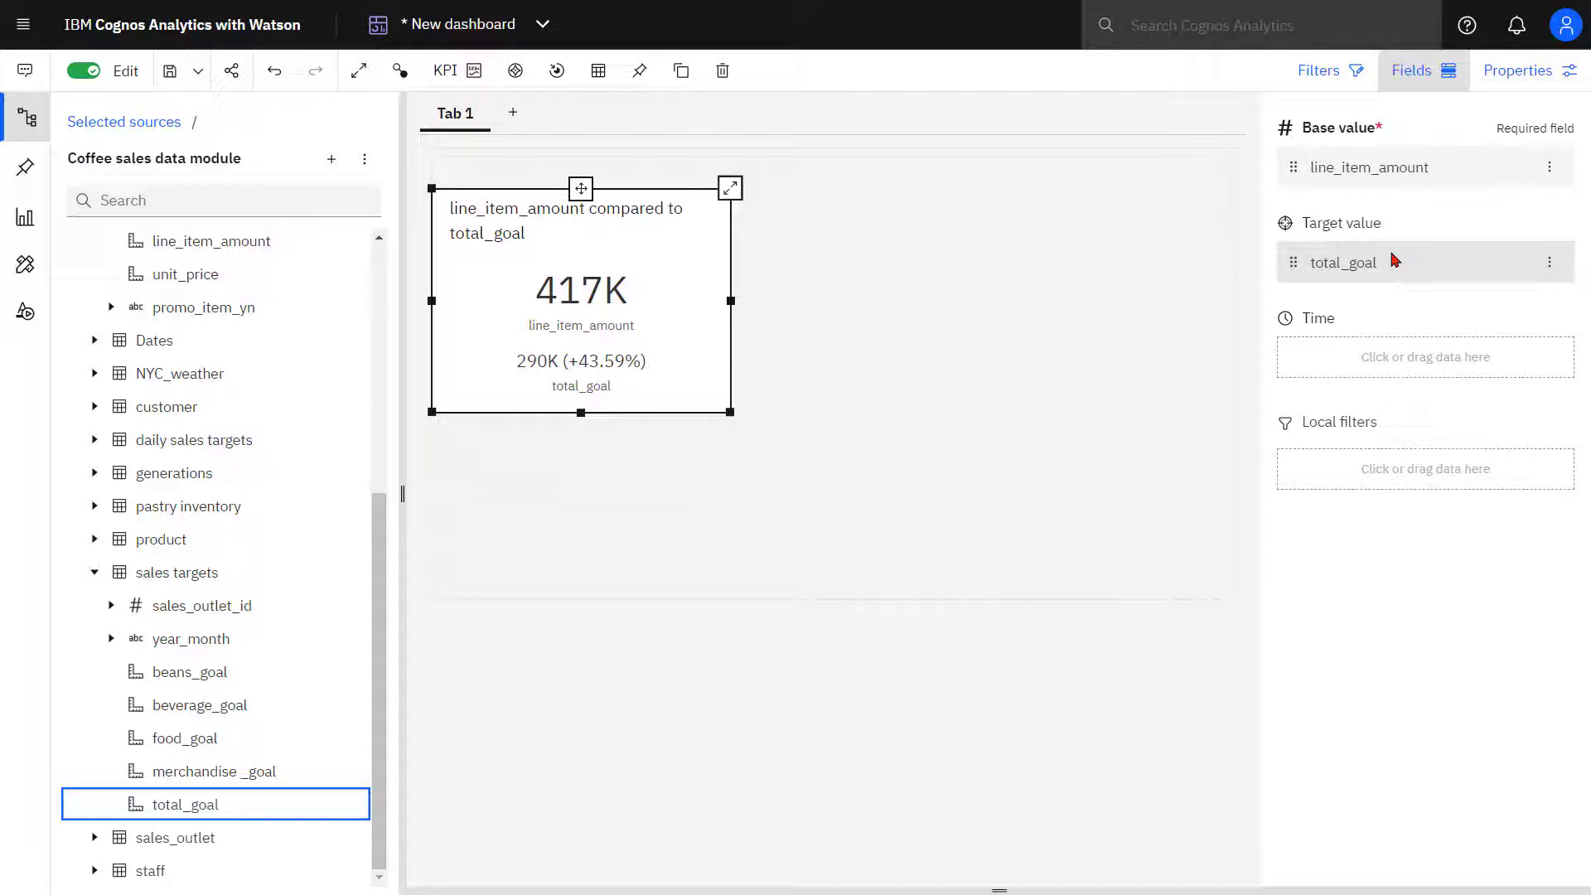
pyautogui.click(25, 215)
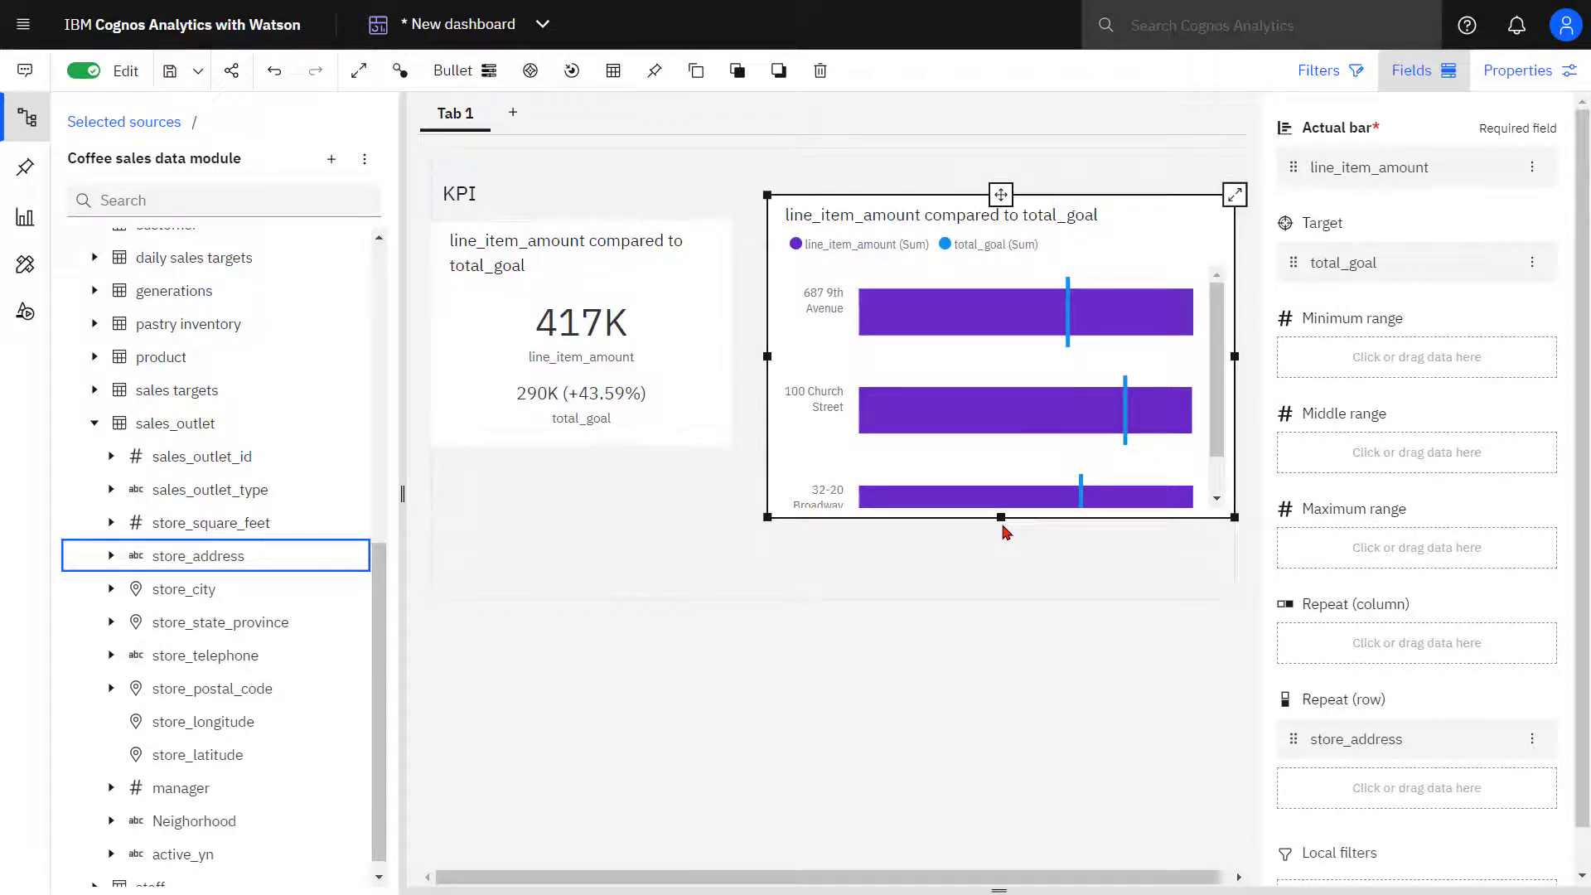
pyautogui.moveTo(967, 434)
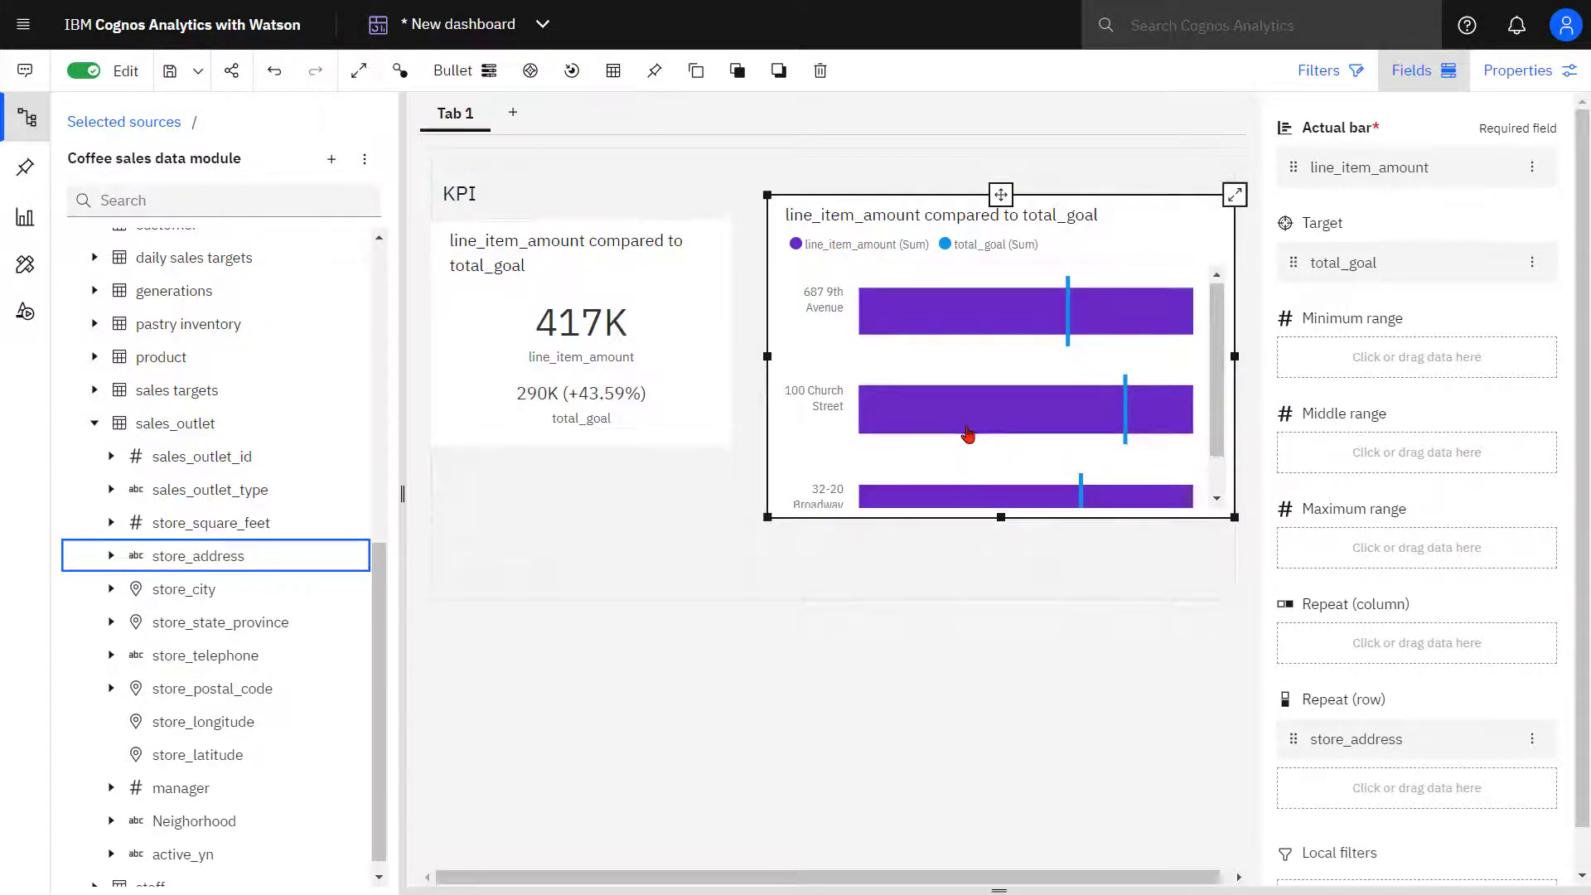
# Step: Start a column chart of line_item_amount versus total_goal by store_address
pyautogui.click(25, 216)
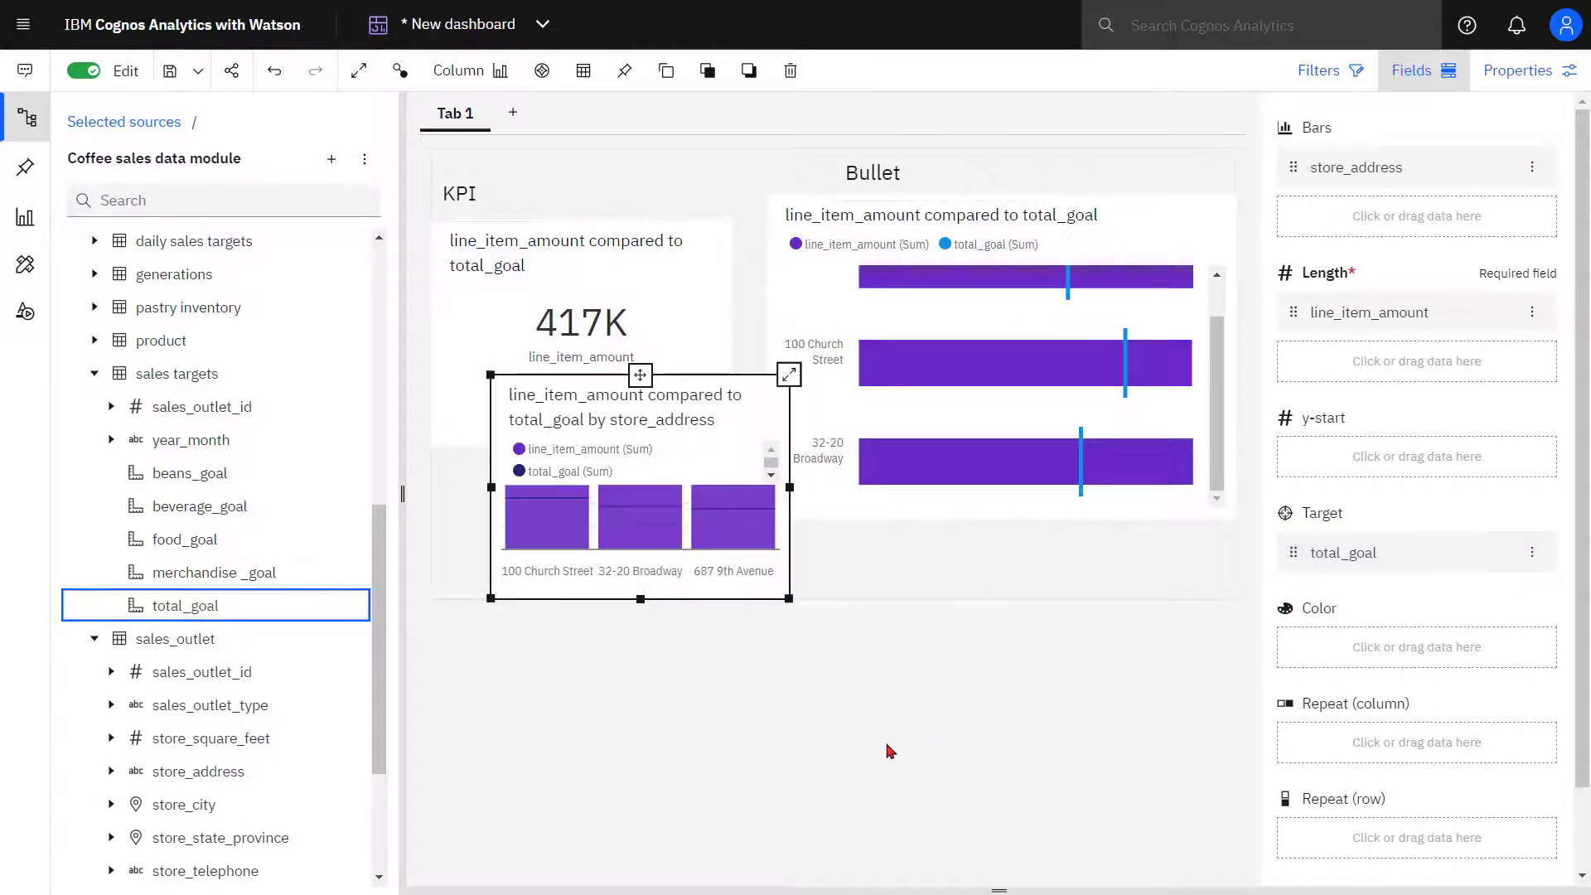
pyautogui.moveTo(842, 760)
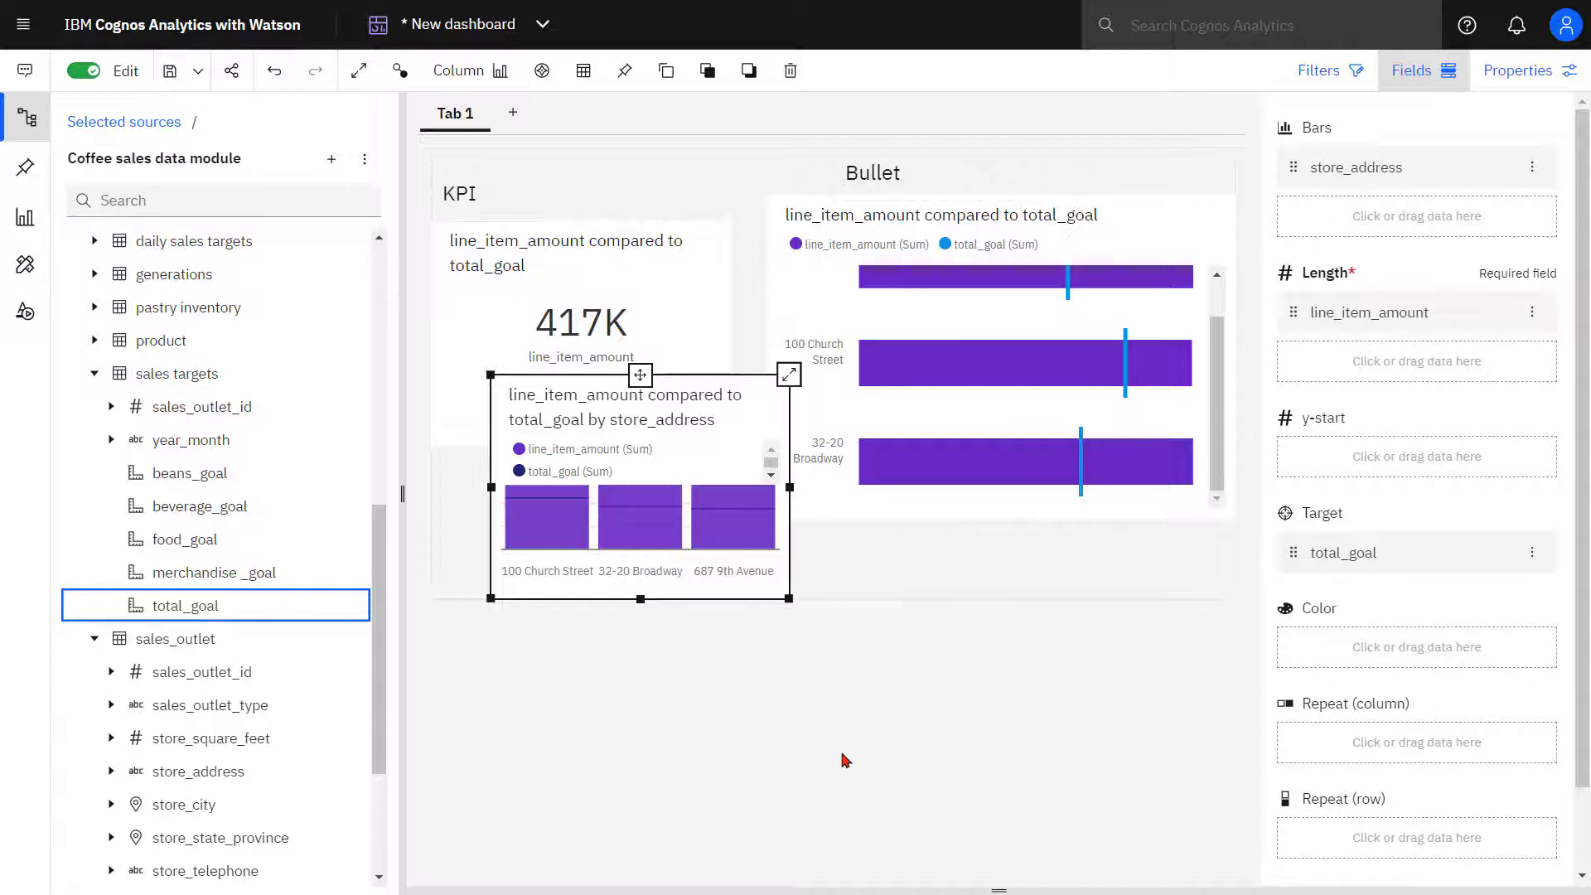